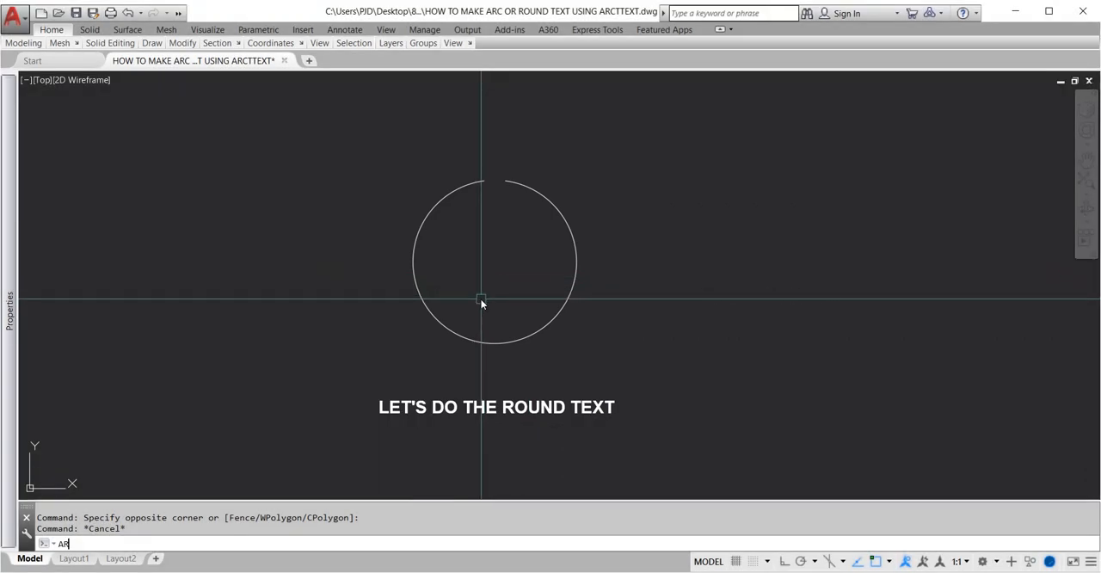
Step: Start arc-aligned text with ARCTEXT and choose Arial Black as the font
text(CTEXT Select an Arc or an ArcAlignedText:)
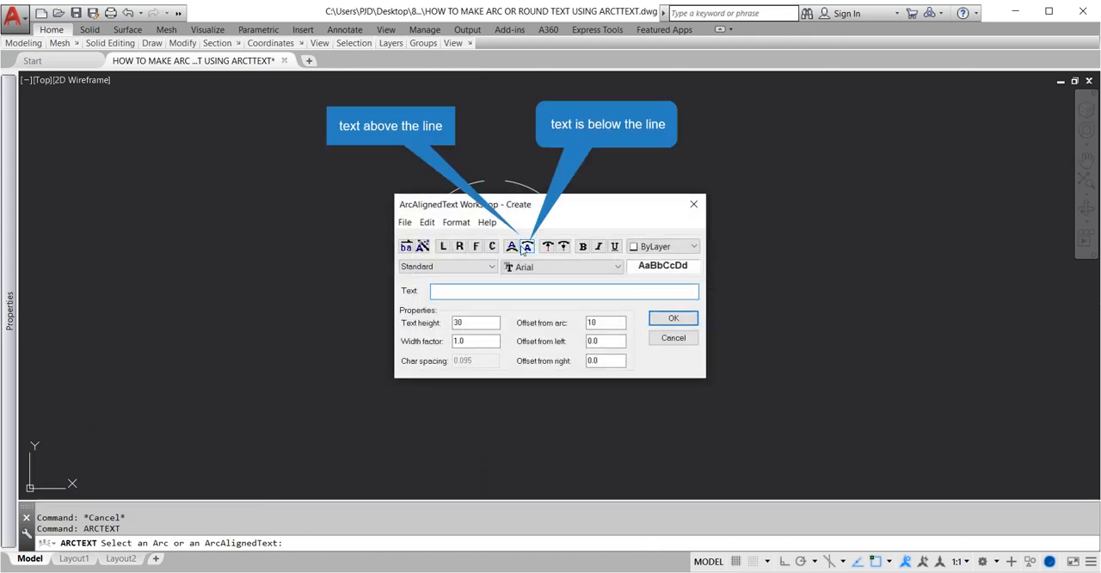
mouse_move(528, 246)
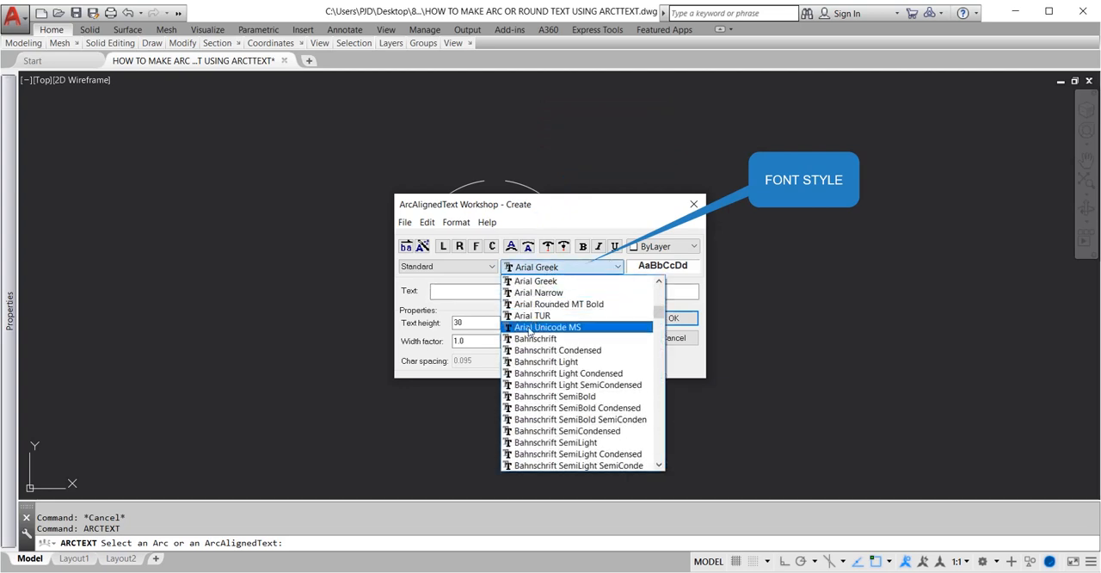
click(557, 350)
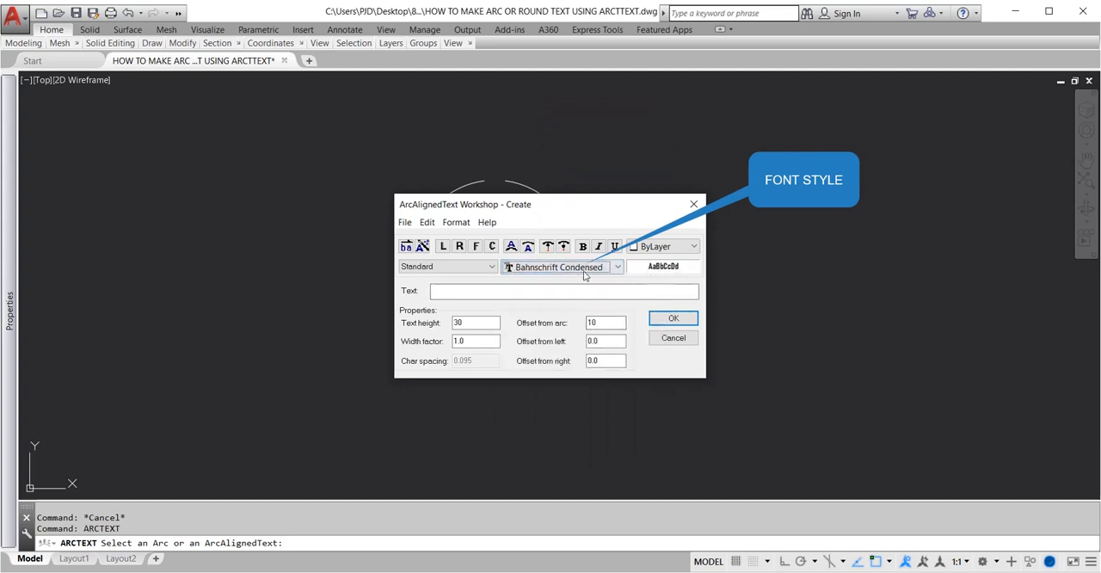
click(559, 267)
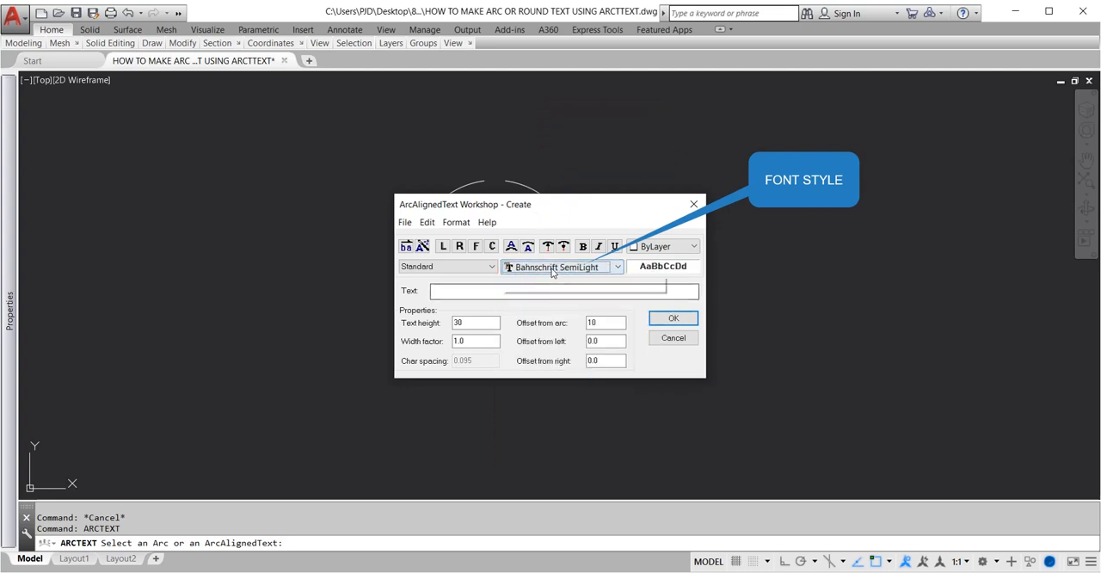
click(616, 266)
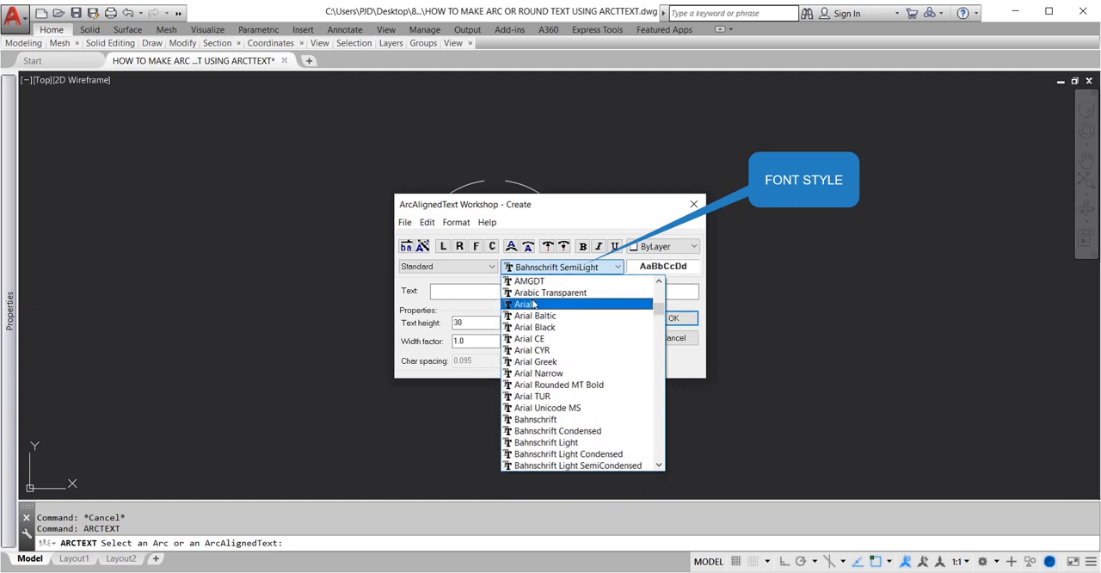
click(534, 326)
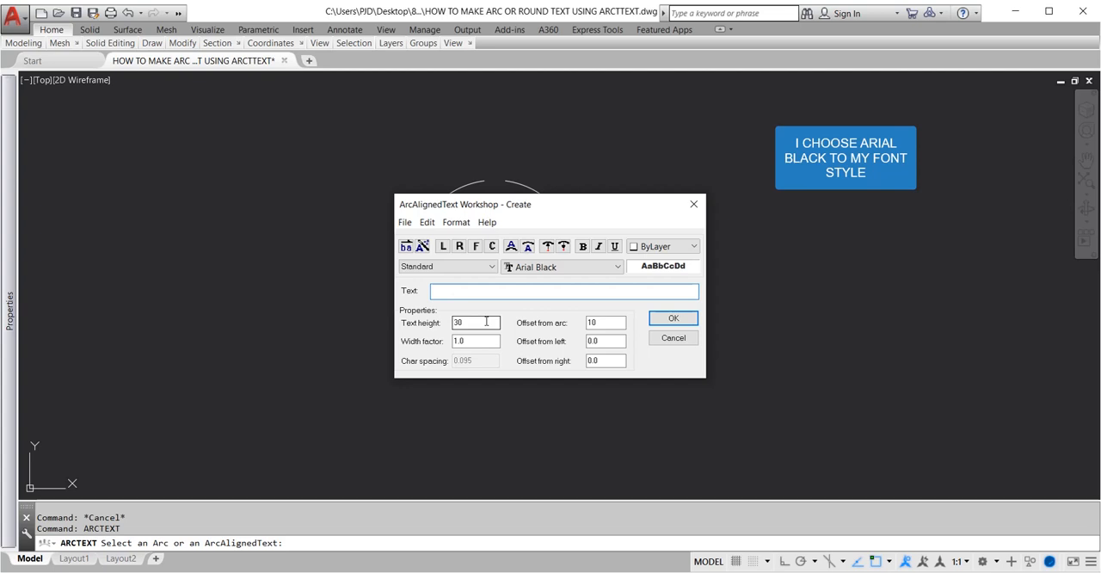
mouse_move(468, 322)
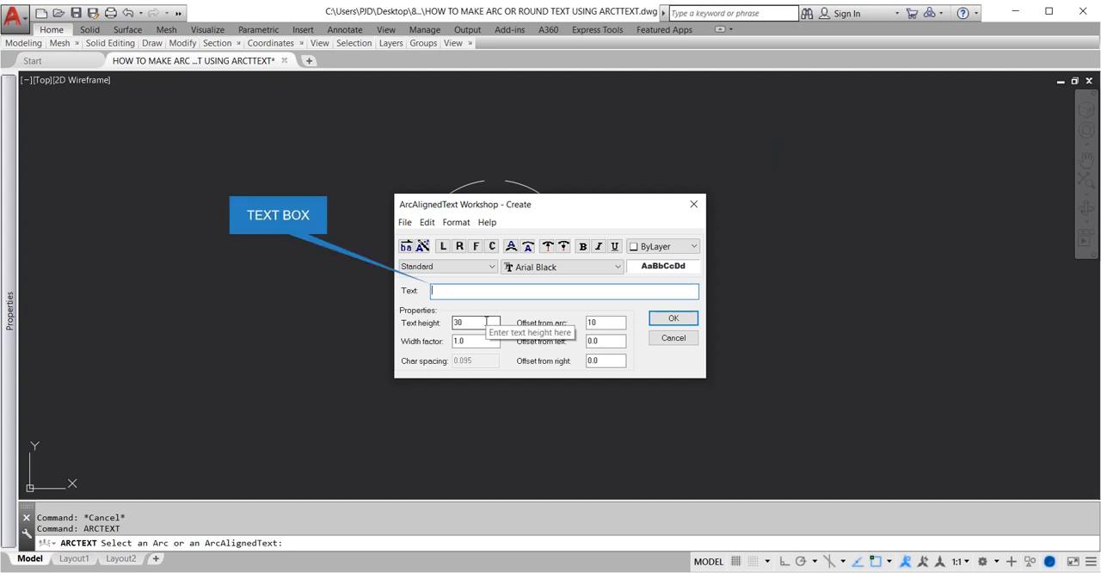
Step: Enter 'ROUND TEXT SAMPLE 01' as the text and confirm to place it around the circle
text(ROUND)
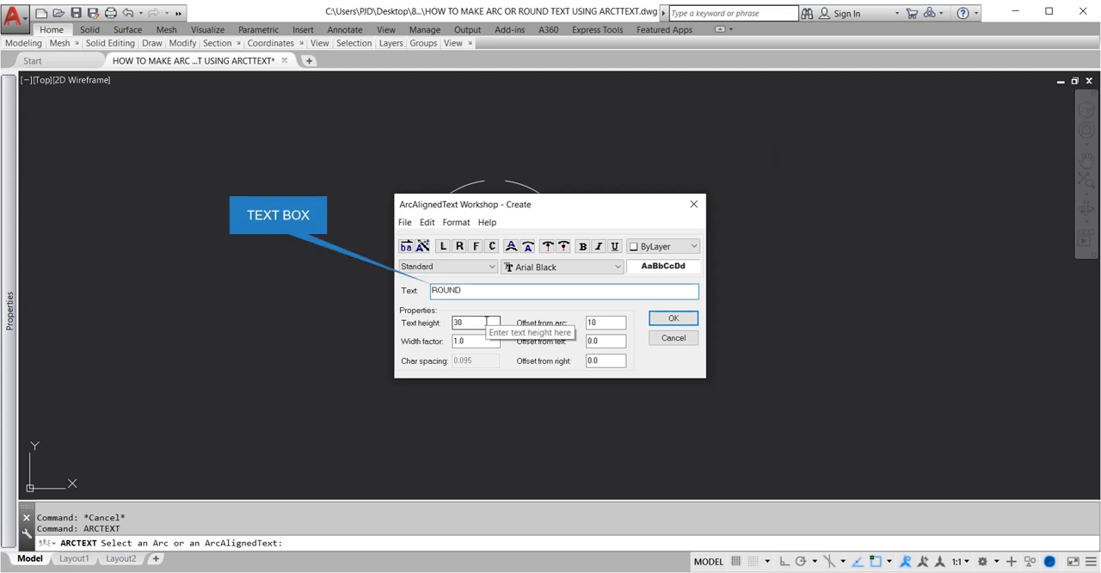
text(T)
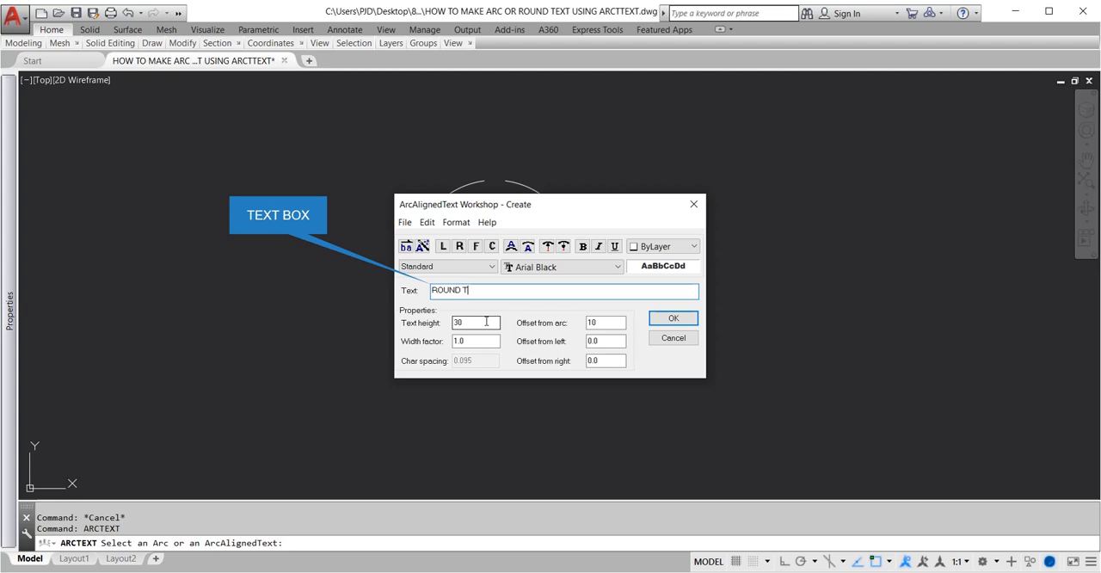
text(EXT S)
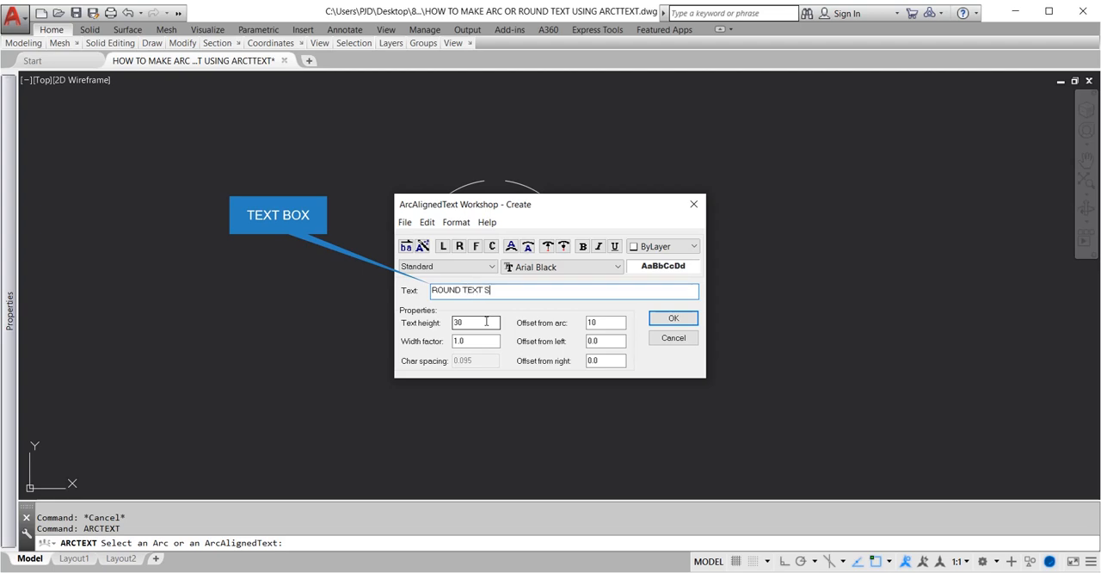
text(AMPLE)
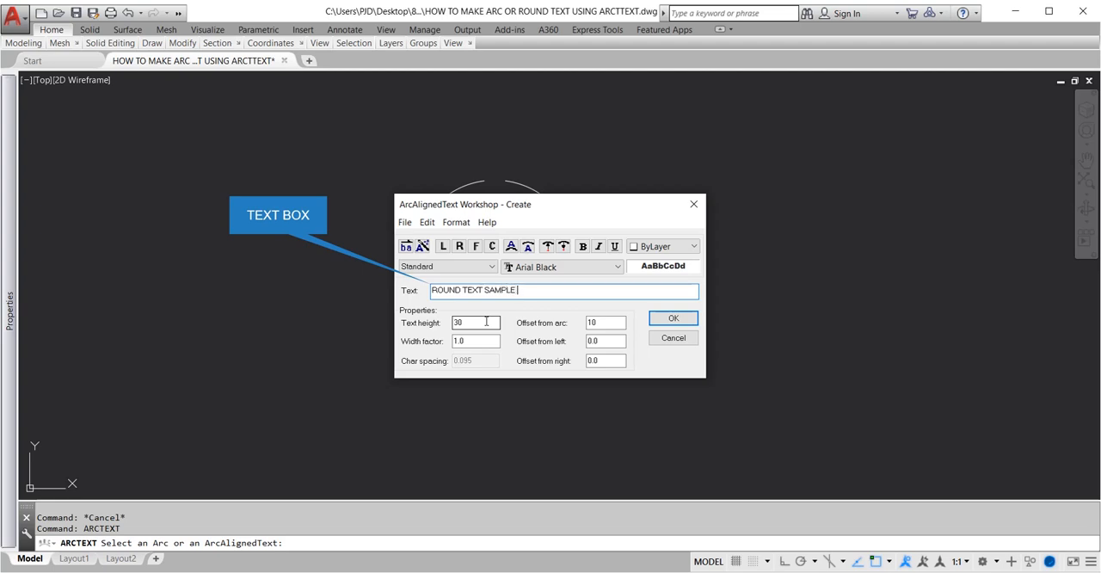
text(01)
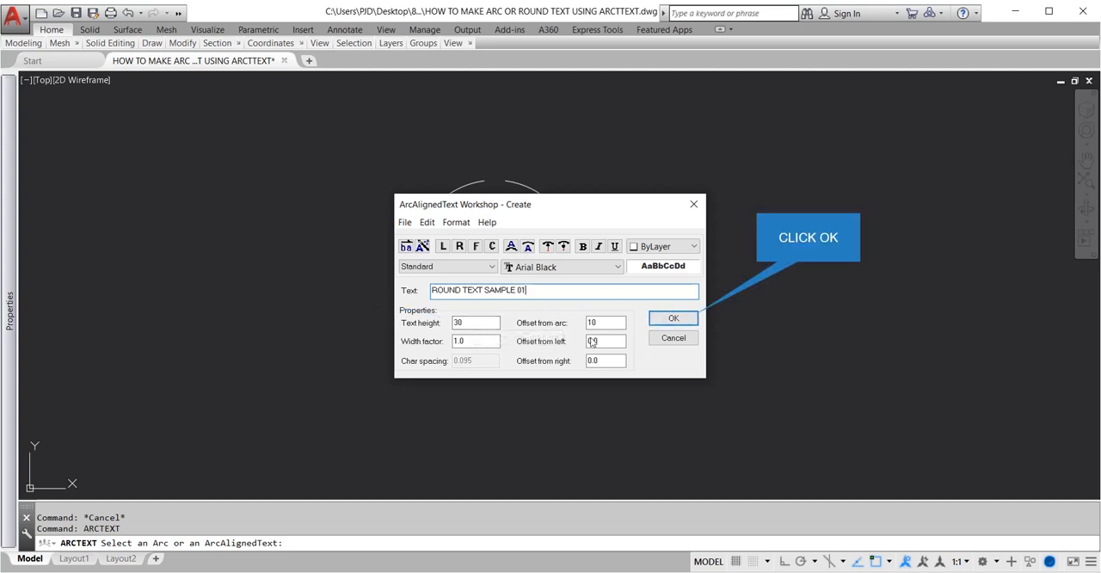
click(674, 317)
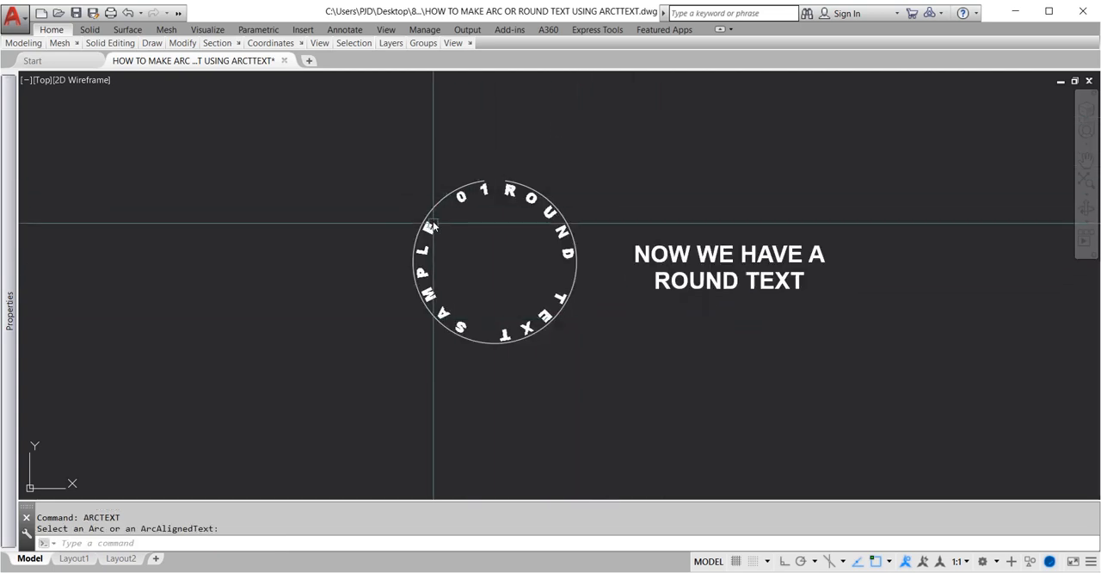
mouse_move(546, 183)
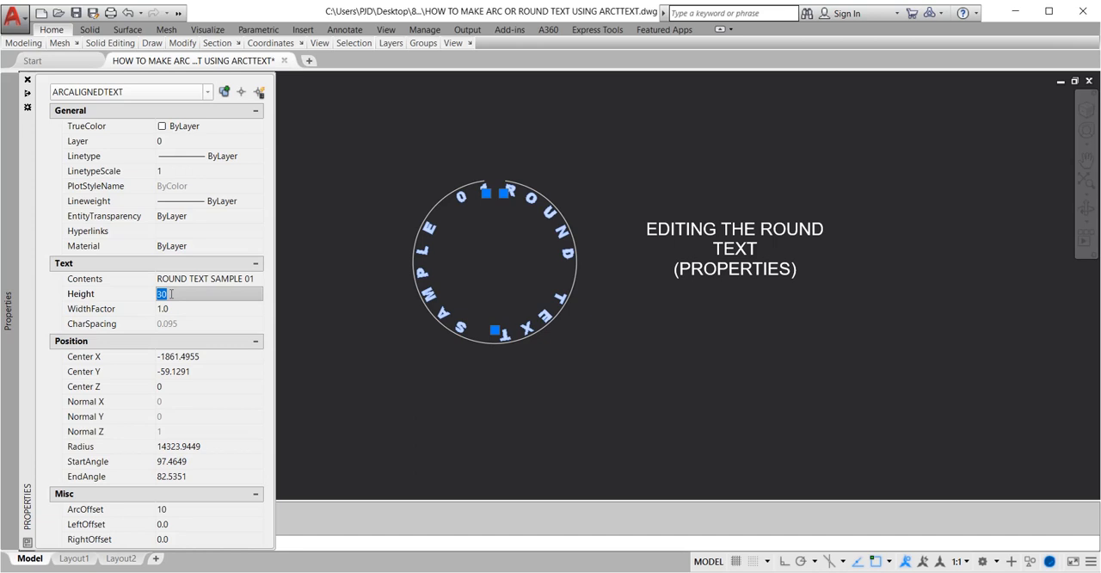
Step: Set the round text's height to 20 and its arc offset to 1
text(20)
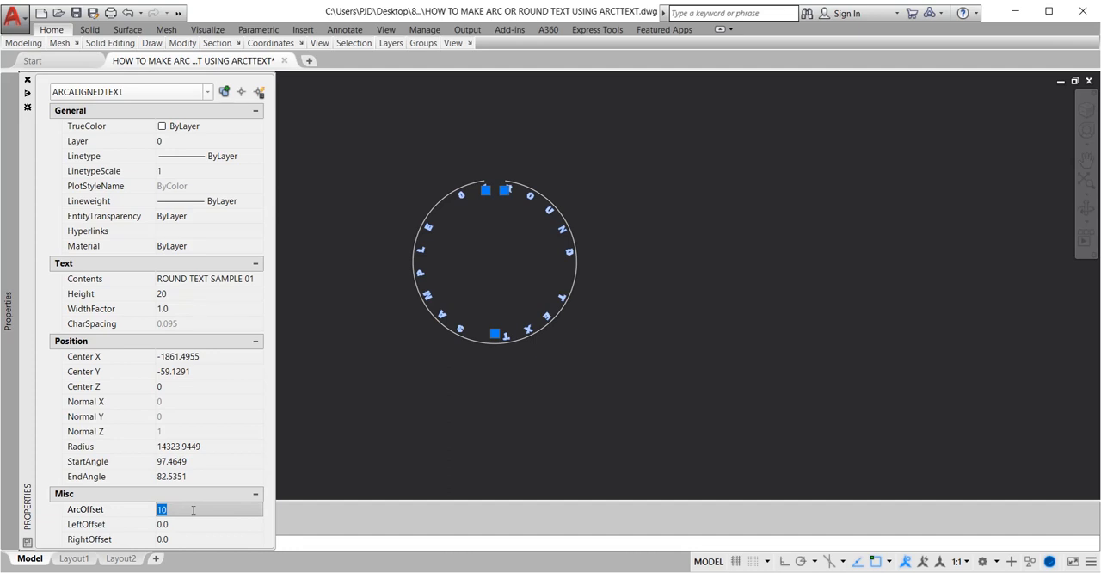
text(1)
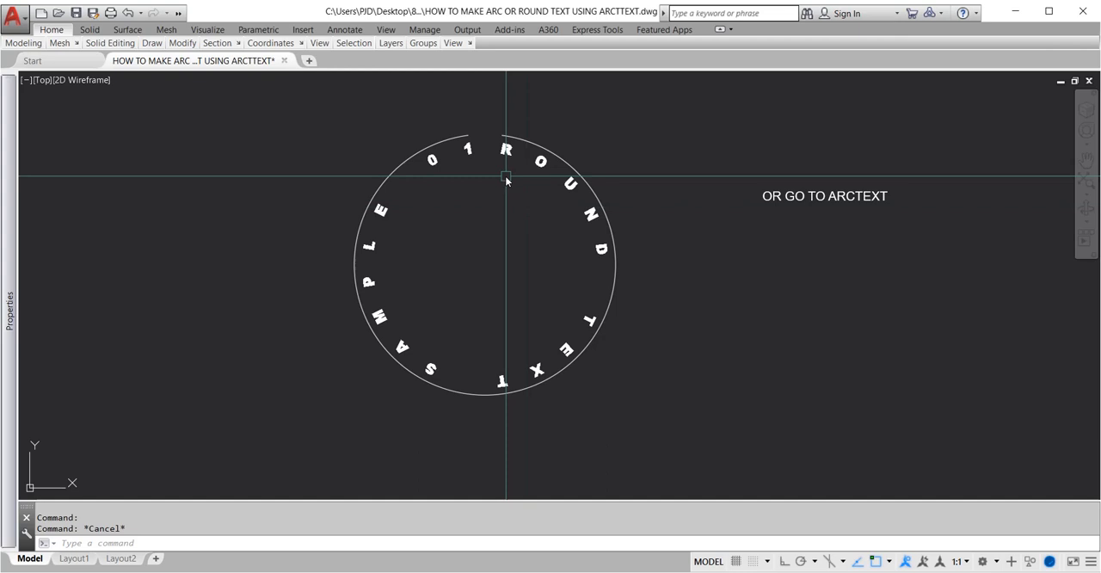
Step: Re-edit the round text in the ArcAlignedText Modify dialog and apply the Arial Black settings
text(AR)
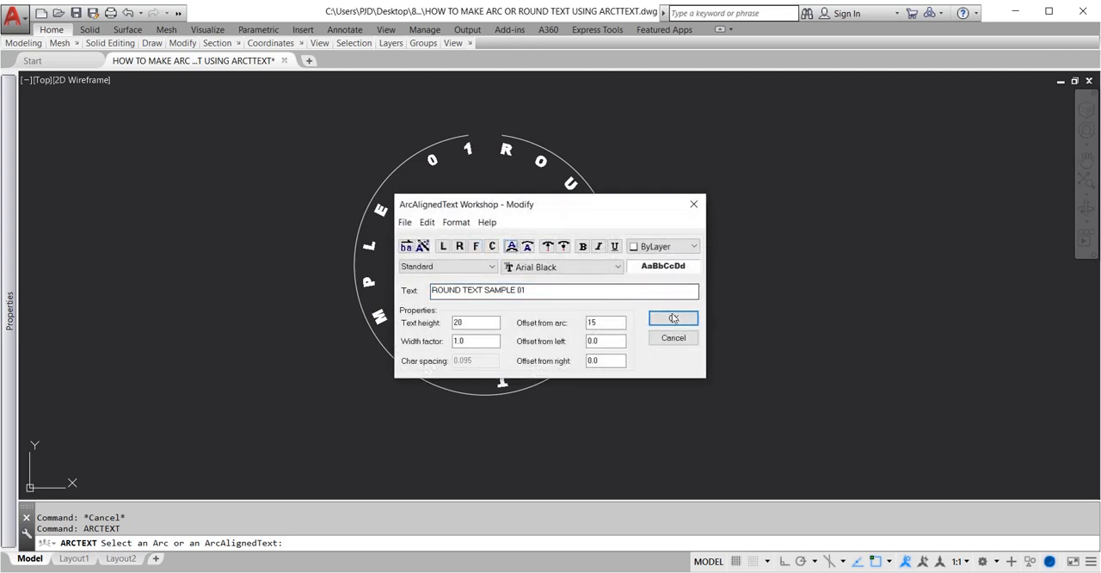
click(674, 318)
text(A)
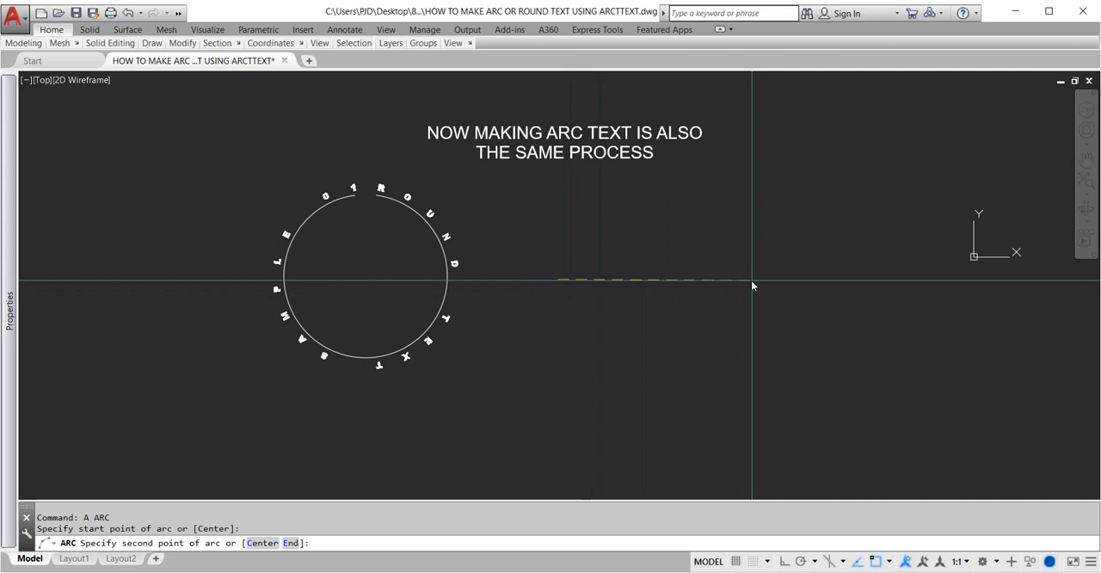
Step: Pick a point for the new arc to the right of the circle
click(687, 285)
text(ARCTEXT)
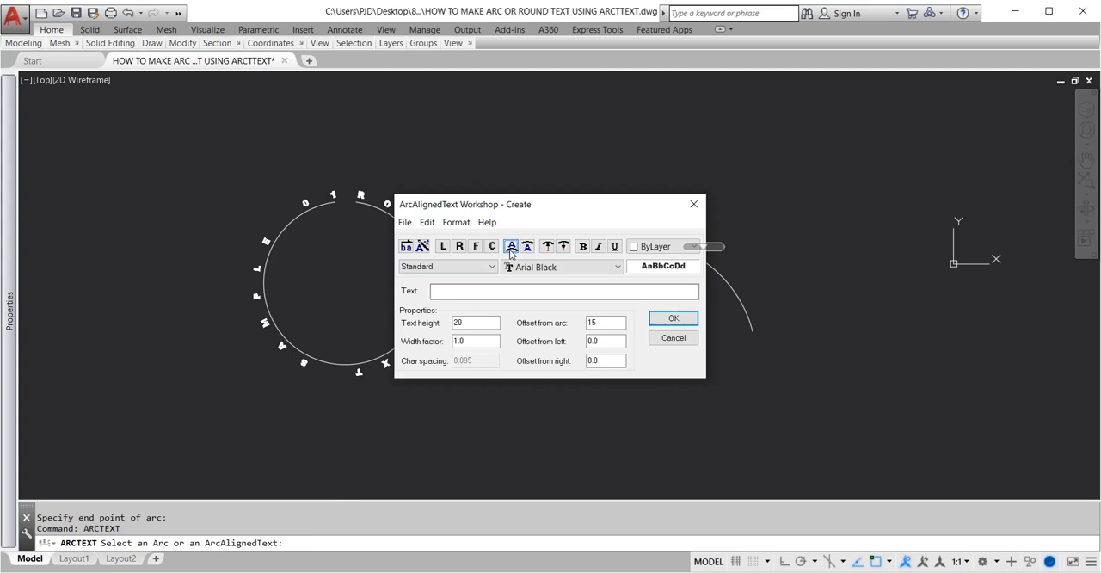
Step: Enter 'ARC TEXT SAMPLE 01' as the arc's text and place it
click(563, 290)
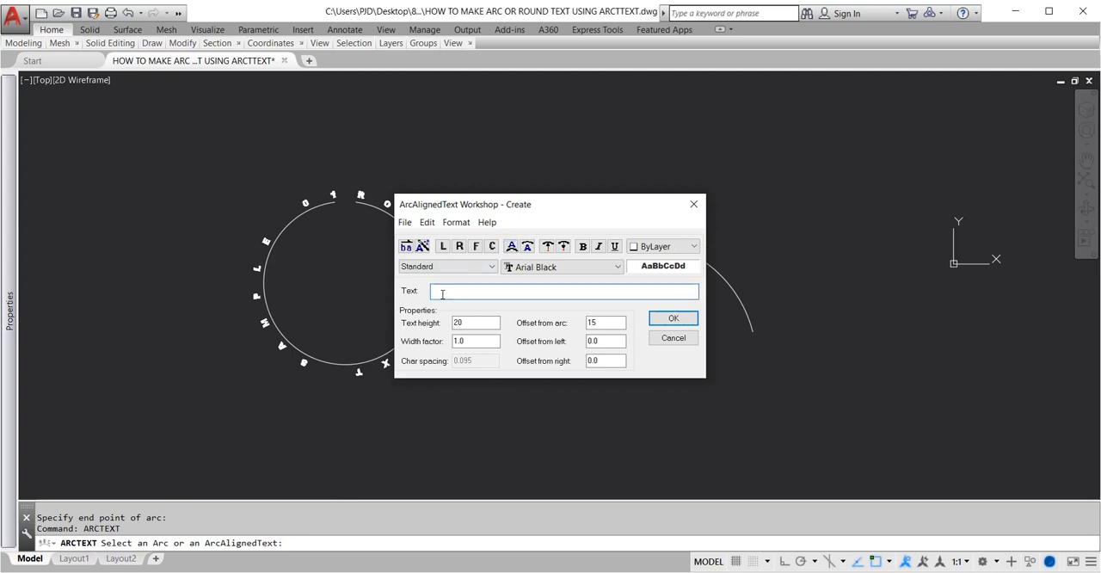
text(ARC)
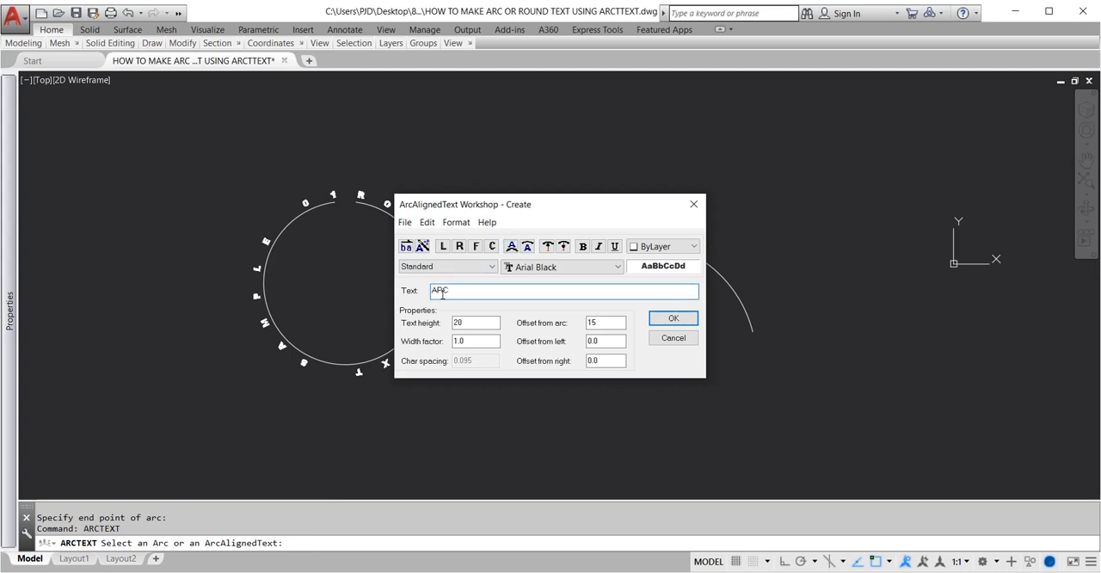
text(TE)
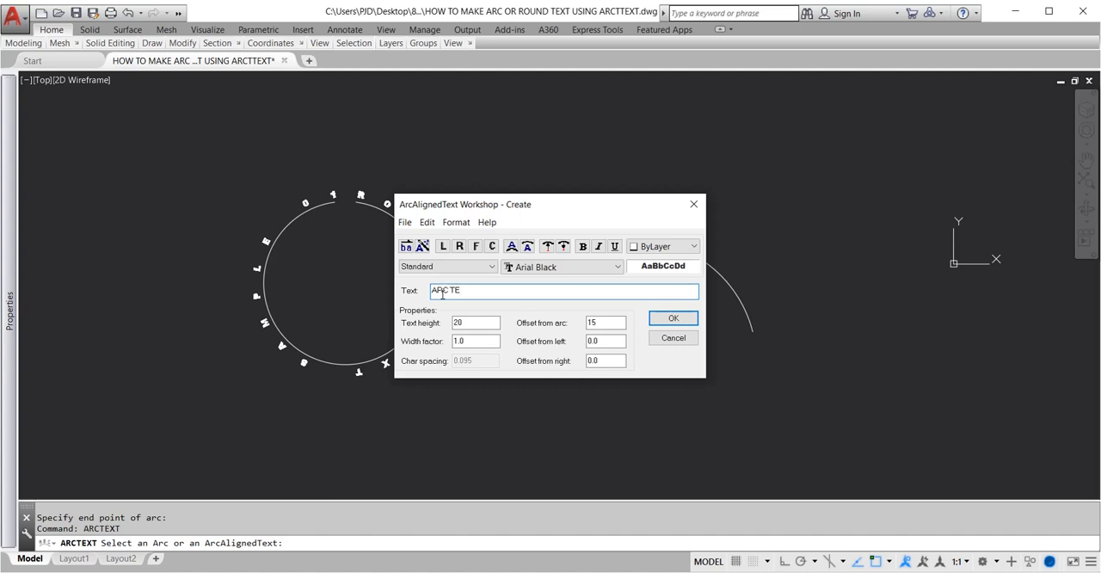
text(XT)
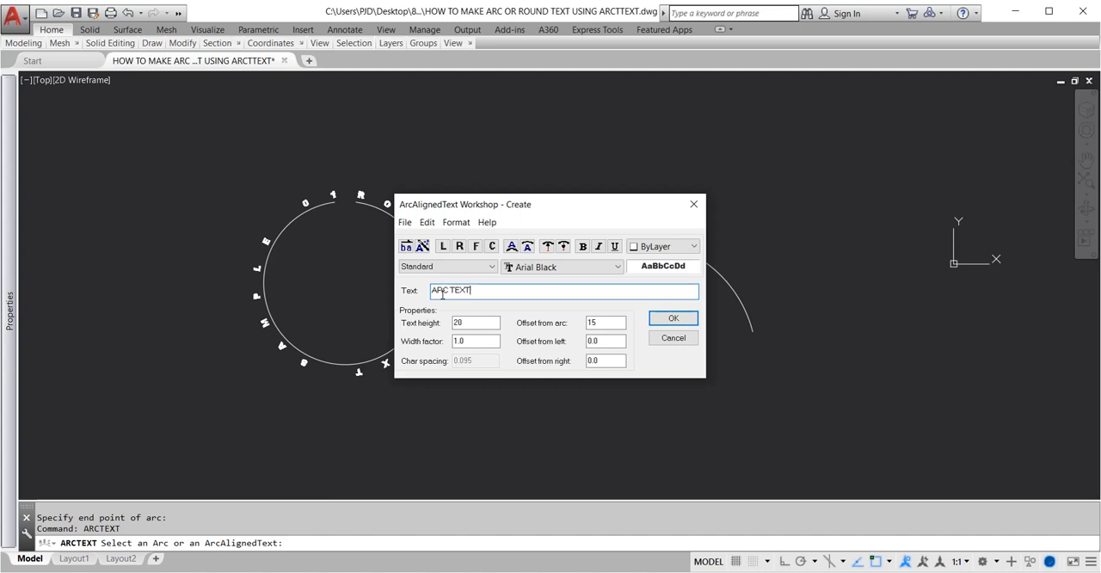
text(SAMPLE)
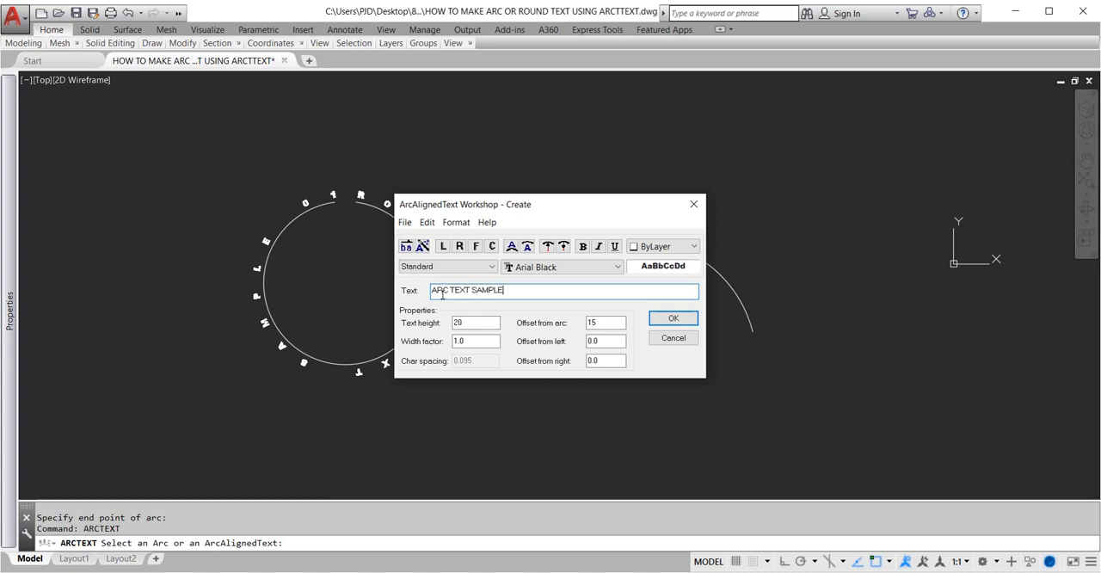
text(01)
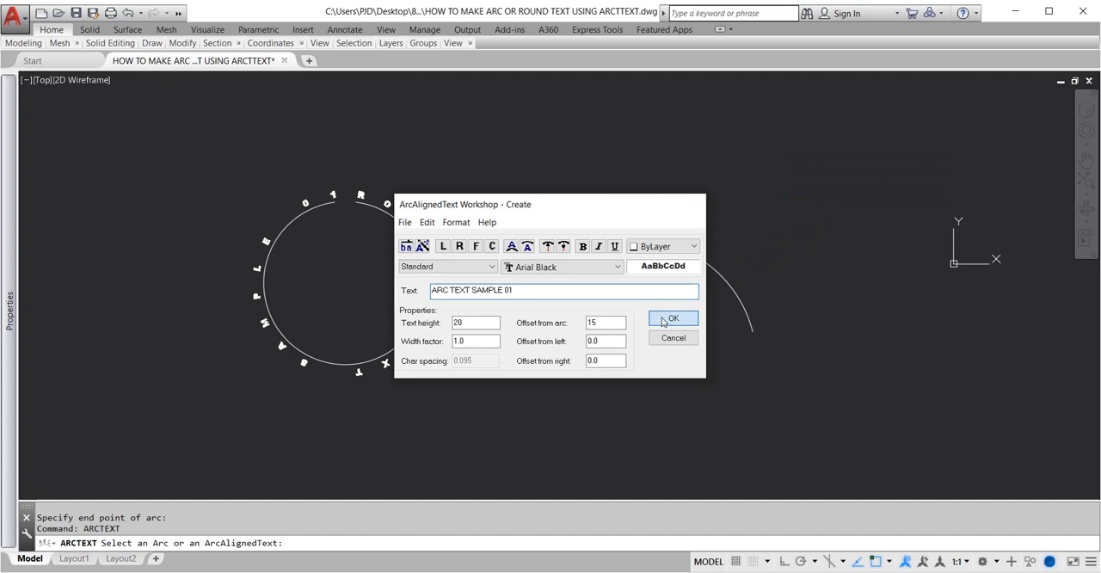
click(674, 318)
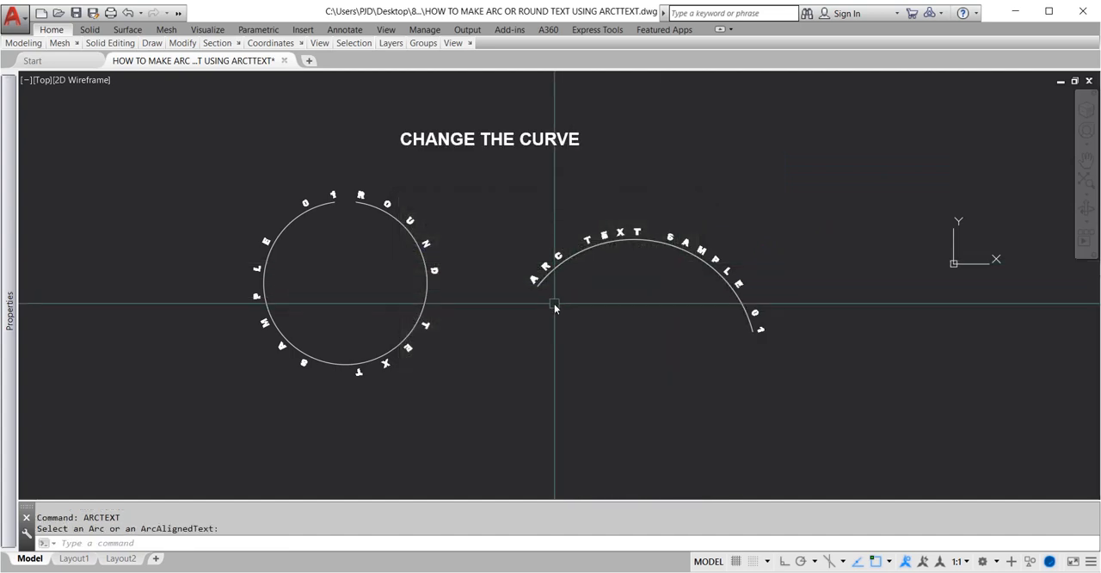
mouse_move(646, 258)
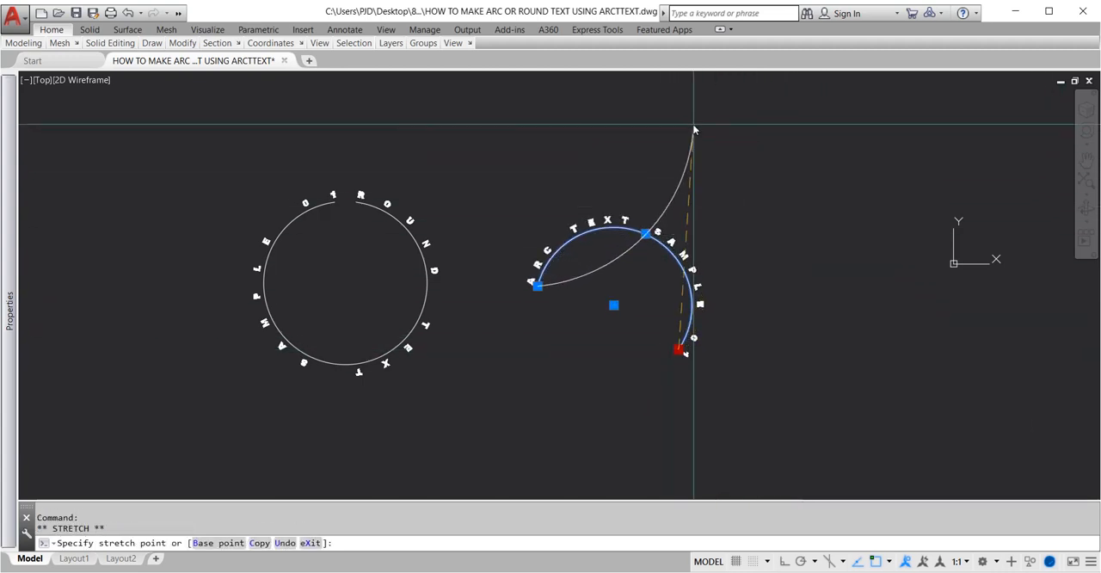
Step: Stretch the arc's endpoint high up to the right, then release the arc
click(692, 125)
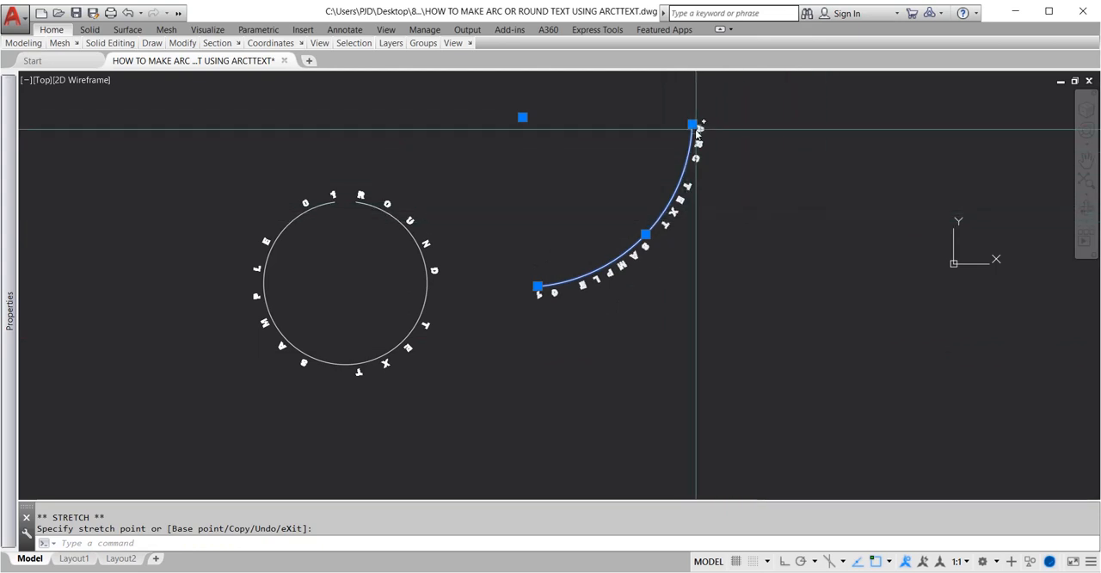
key(Escape)
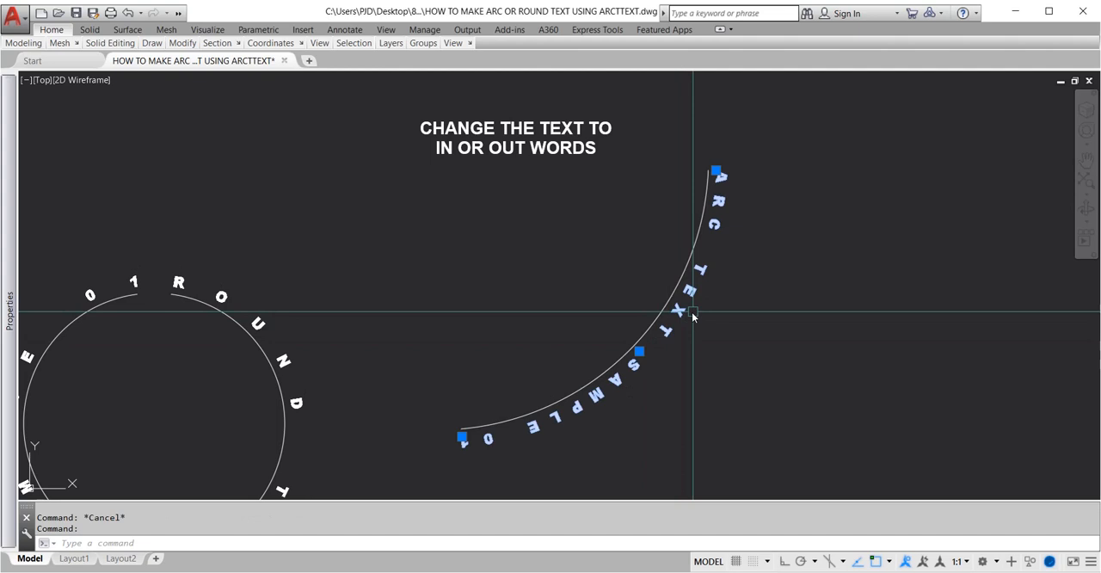
mouse_move(714, 337)
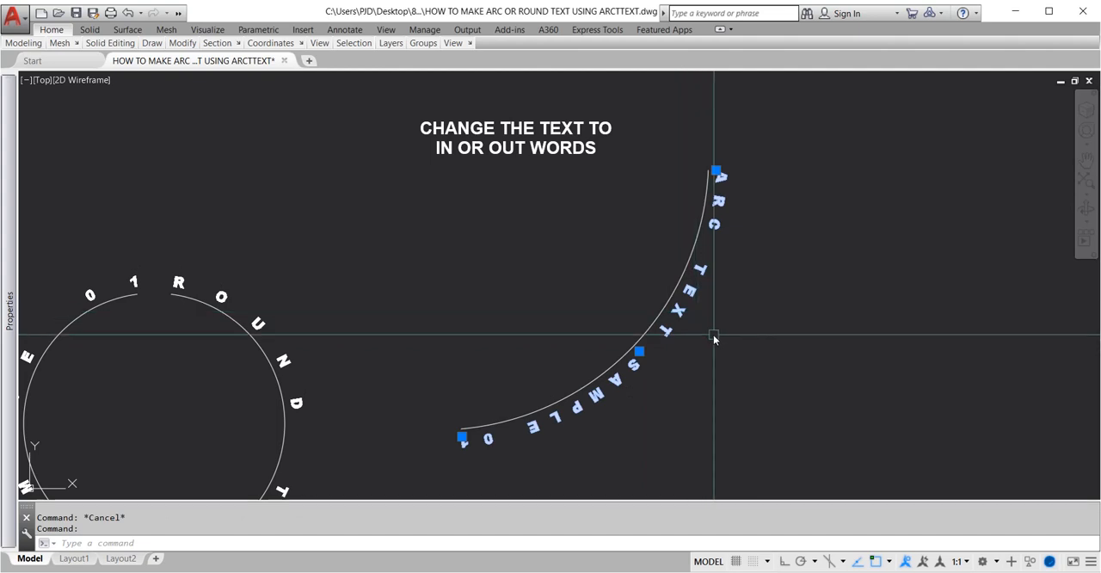
Step: Edit the arc text with ARCTEXT and reverse its text direction so it reads upright
text(ARC)
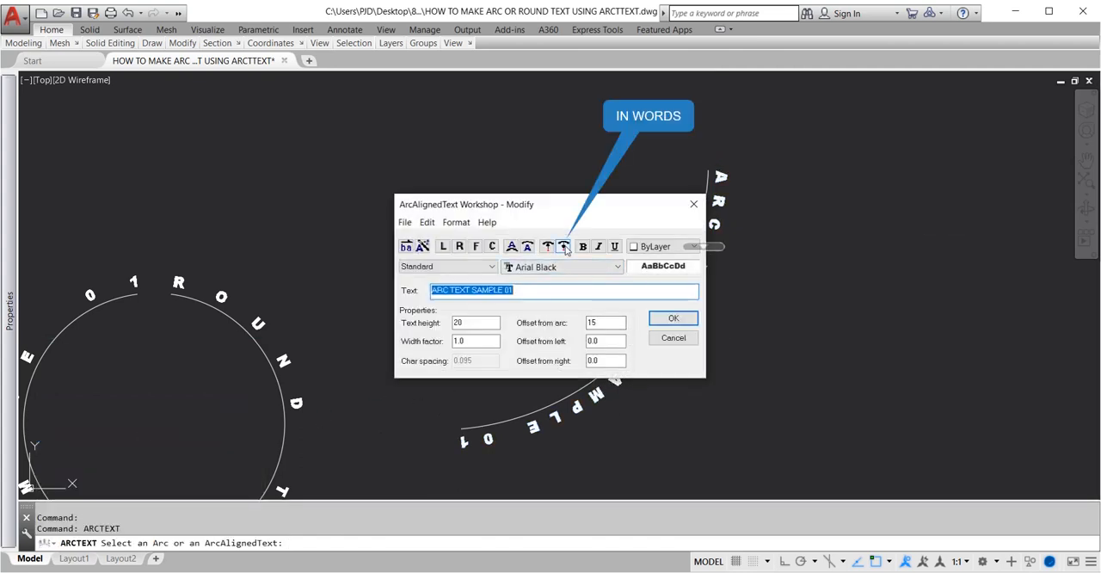
click(674, 318)
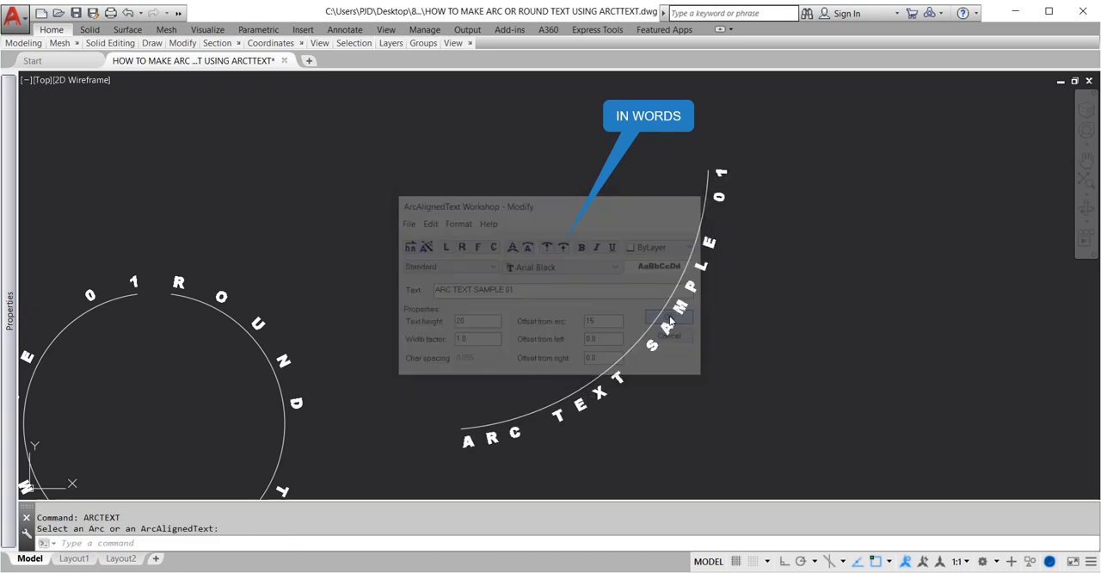